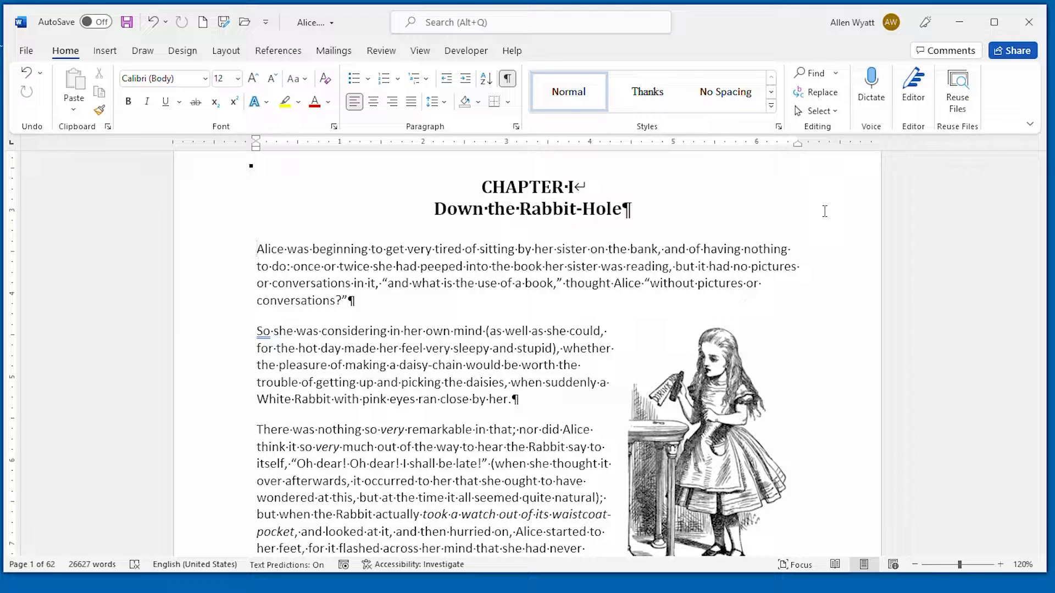
Browse the Design tab's watermark gallery through the Confidential, Disclaimer and Urgent choices
{"action": "left_click", "coordinate": [258, 249]}
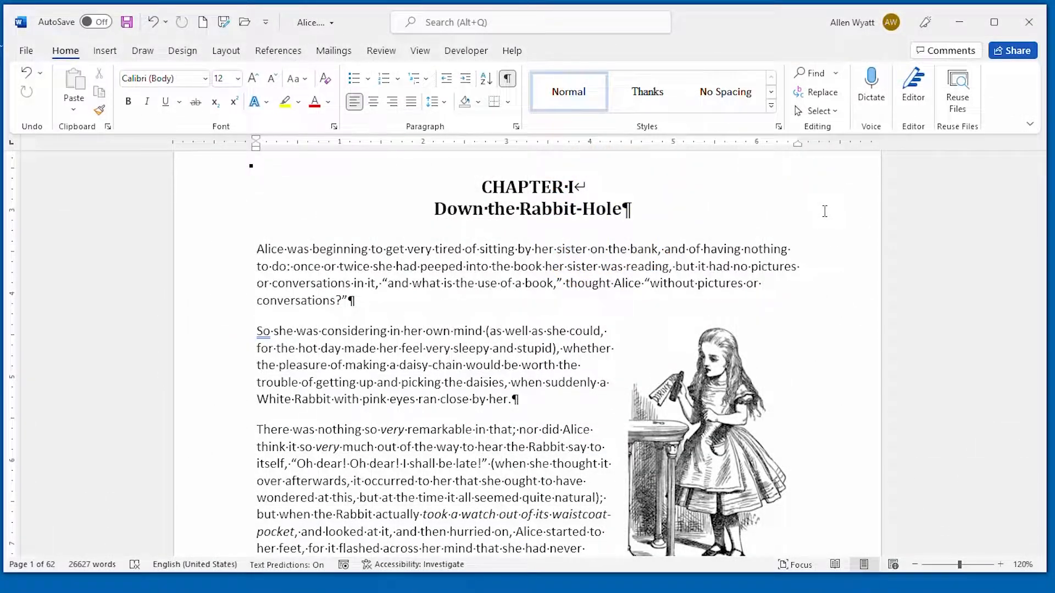
{"action": "left_click", "coordinate": [256, 248]}
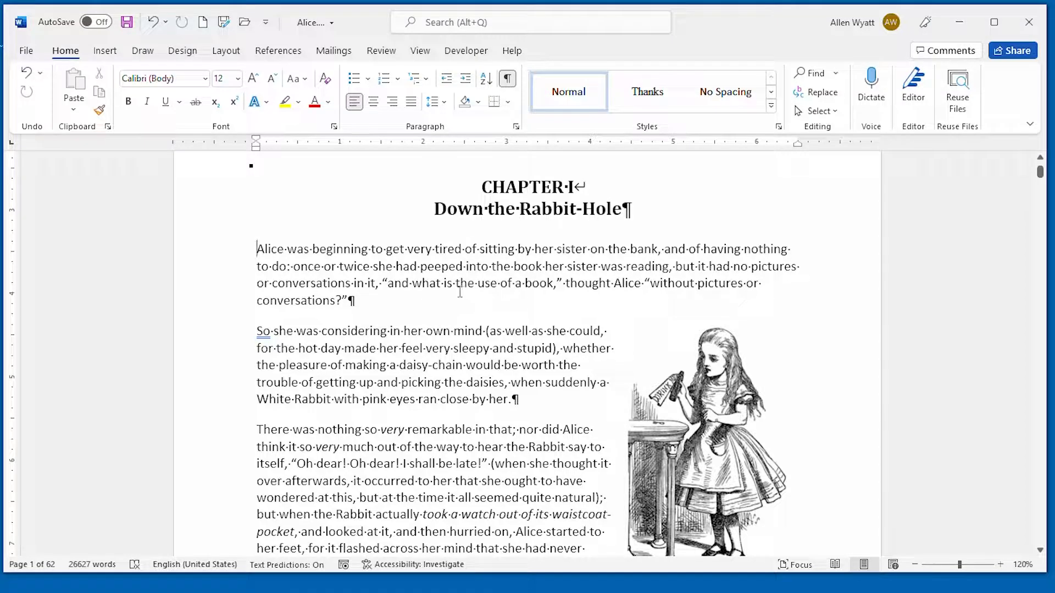
{"action": "mouse_move", "coordinate": [346, 290]}
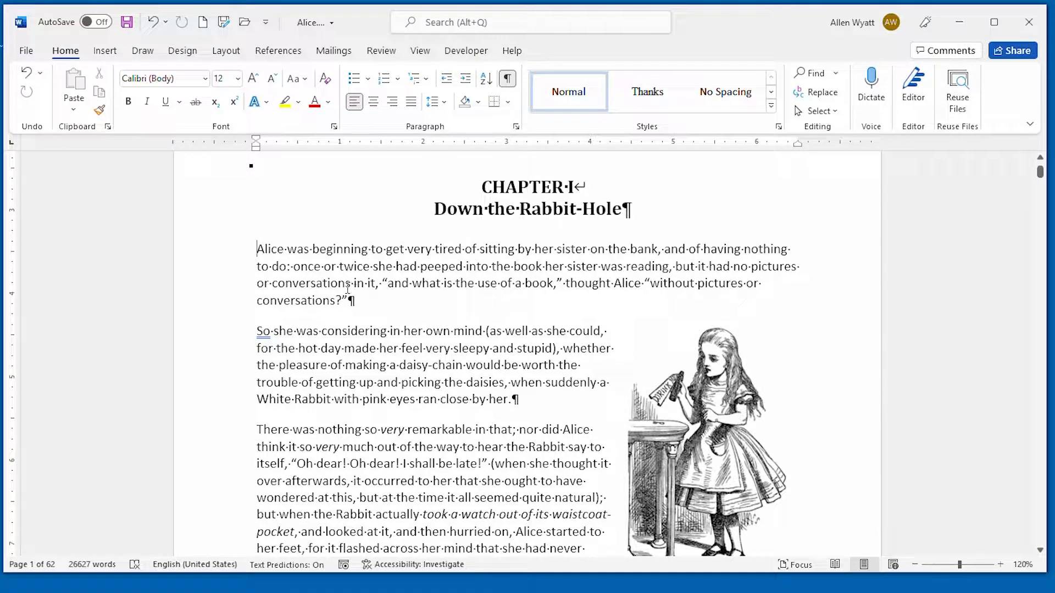
{"action": "left_click", "coordinate": [182, 50]}
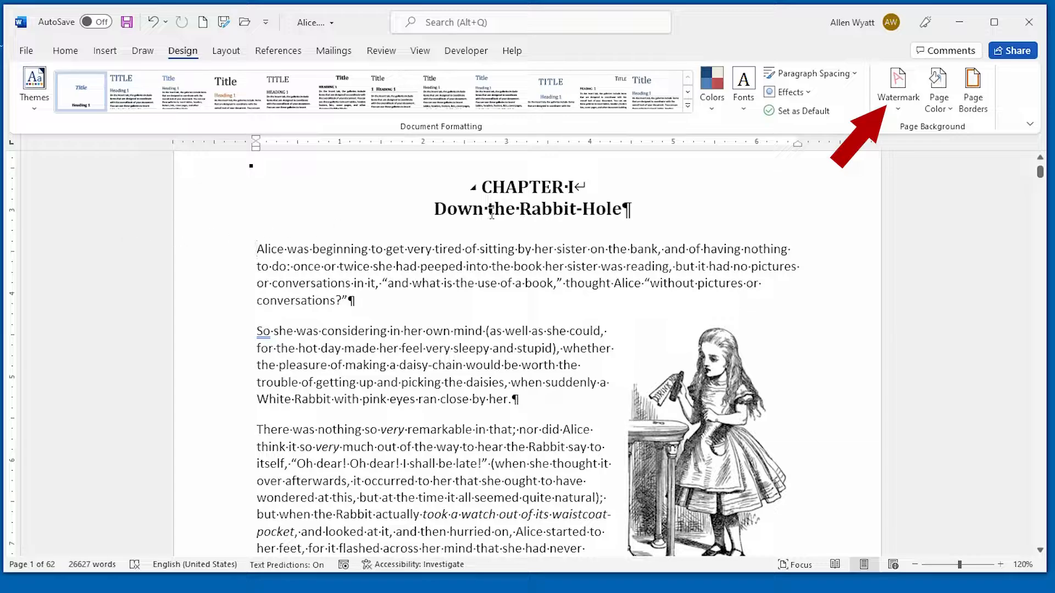
{"action": "left_click", "coordinate": [898, 89]}
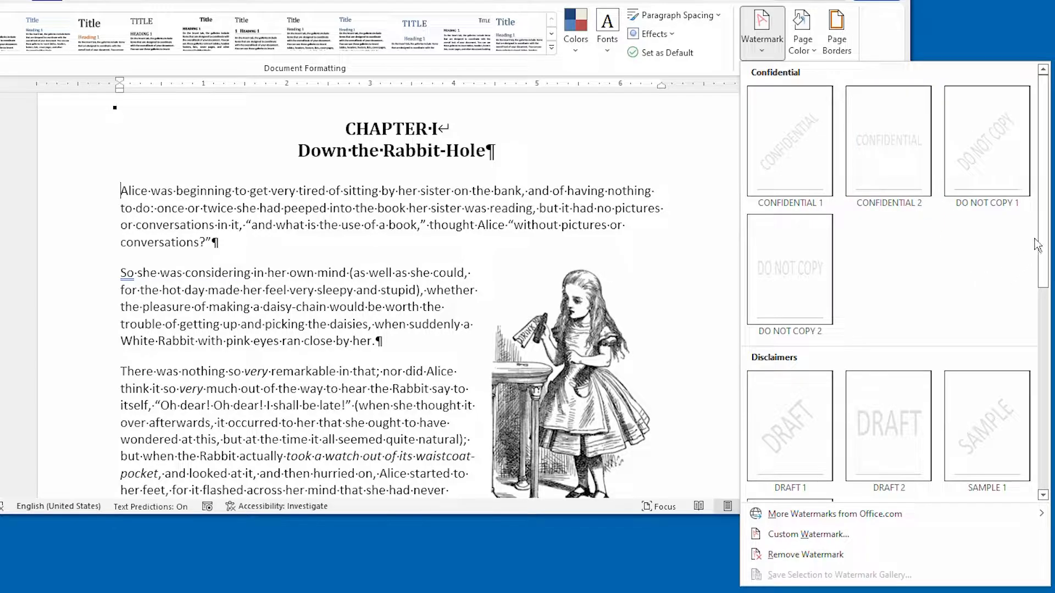
{"action": "scroll", "scroll_direction": "down", "scroll_amount": 3}
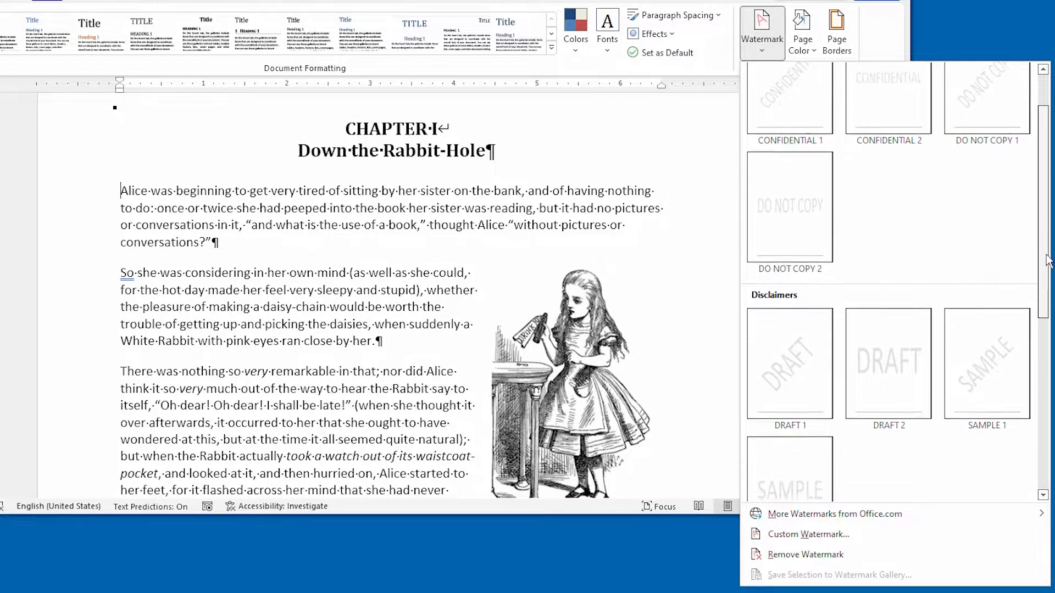
{"action": "scroll", "scroll_direction": "down", "scroll_amount": 3}
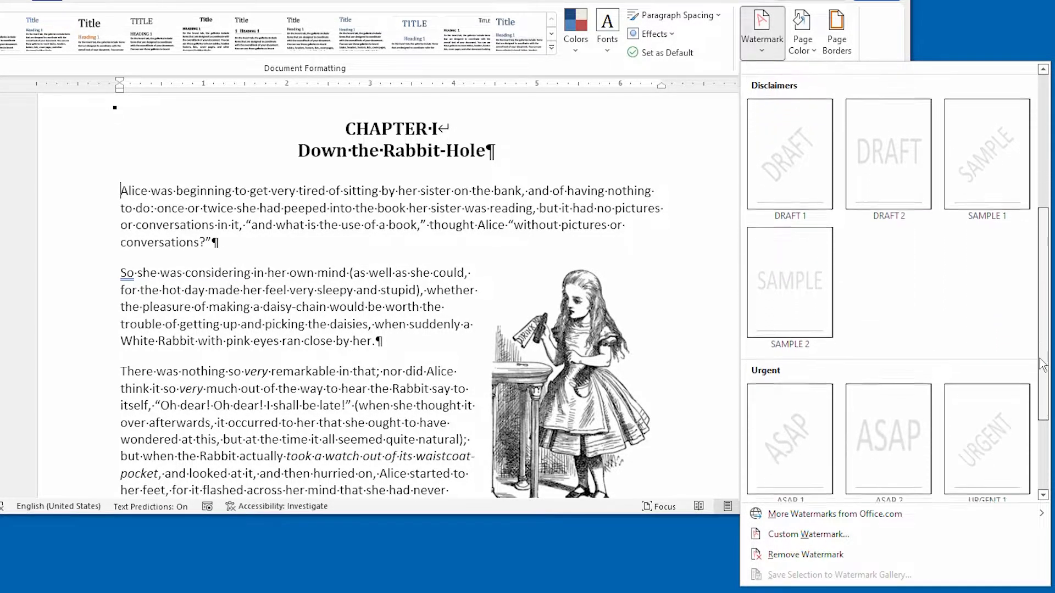
{"action": "scroll", "scroll_direction": "down", "scroll_amount": 3}
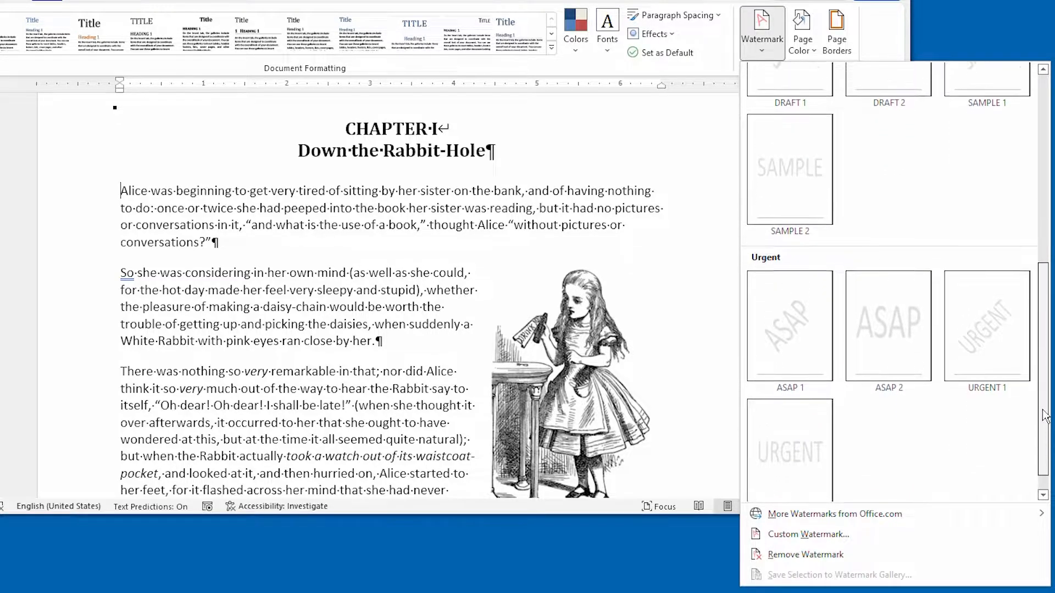
{"action": "scroll", "scroll_direction": "up", "scroll_amount": 3}
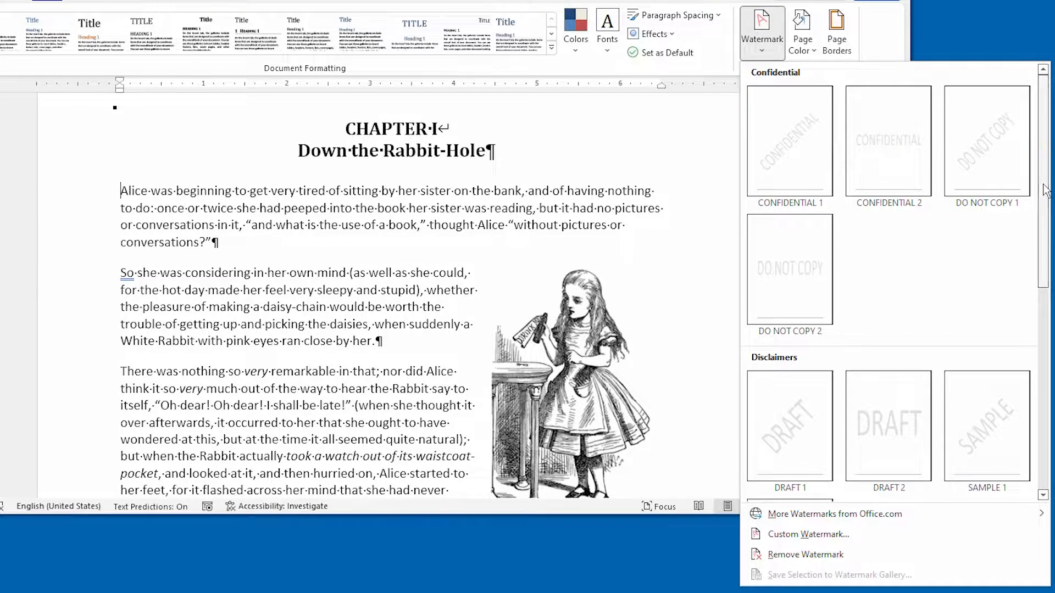
{"action": "mouse_move", "coordinate": [986, 141]}
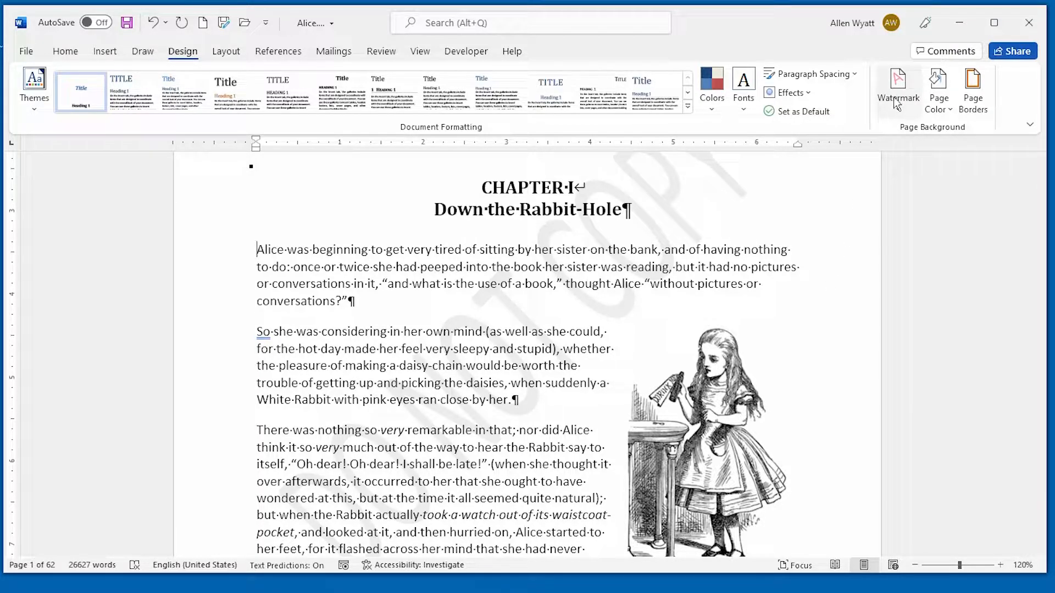
Apply the horizontal DO NOT COPY 2 watermark behind the Alice text
{"action": "left_click", "coordinate": [897, 89]}
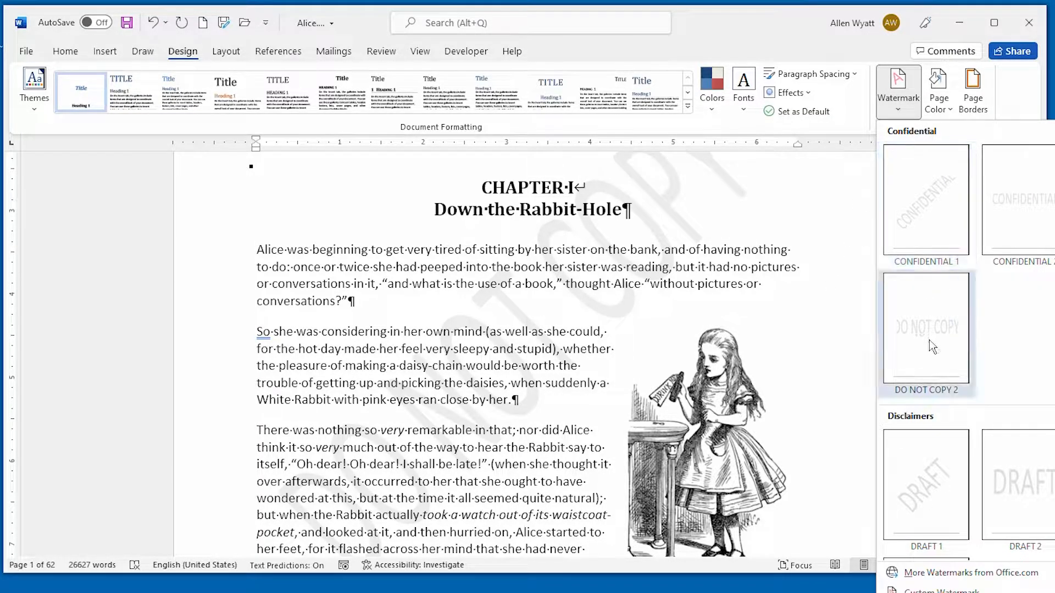
{"action": "left_click", "coordinate": [925, 328]}
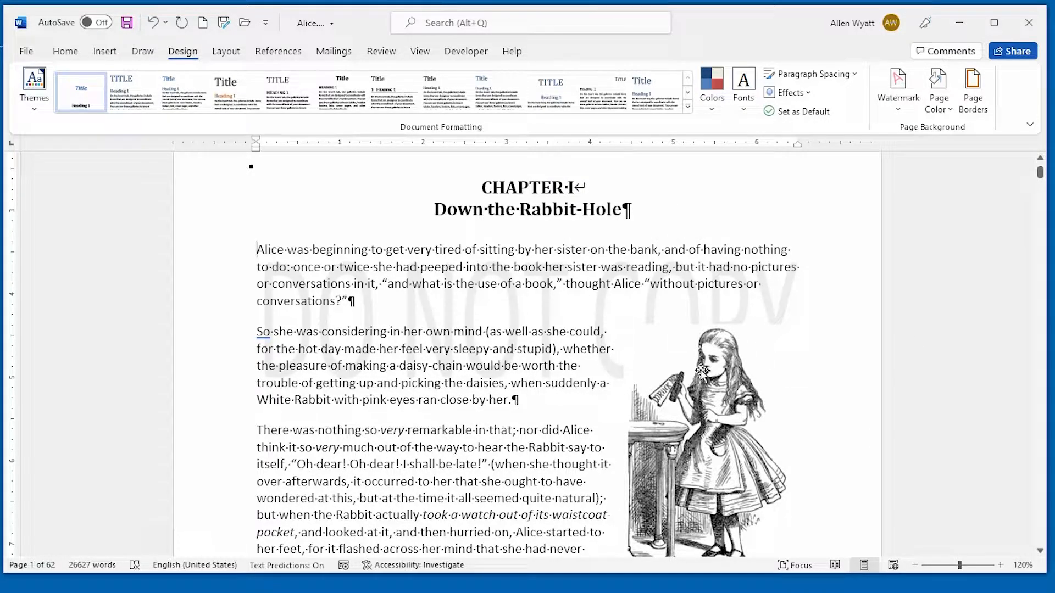
{"action": "mouse_move", "coordinate": [639, 342]}
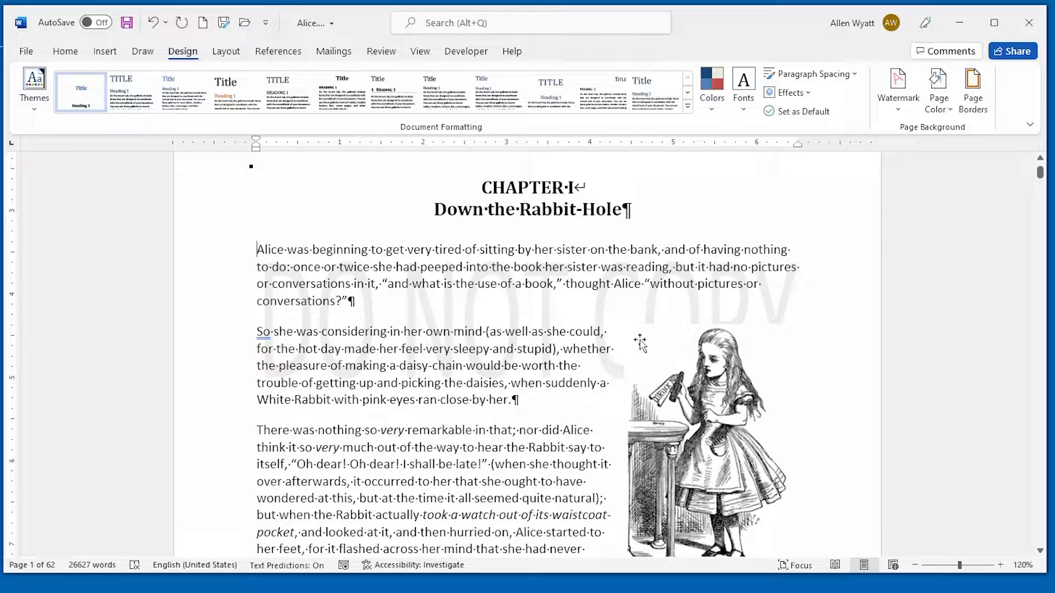
{"action": "mouse_move", "coordinate": [673, 350]}
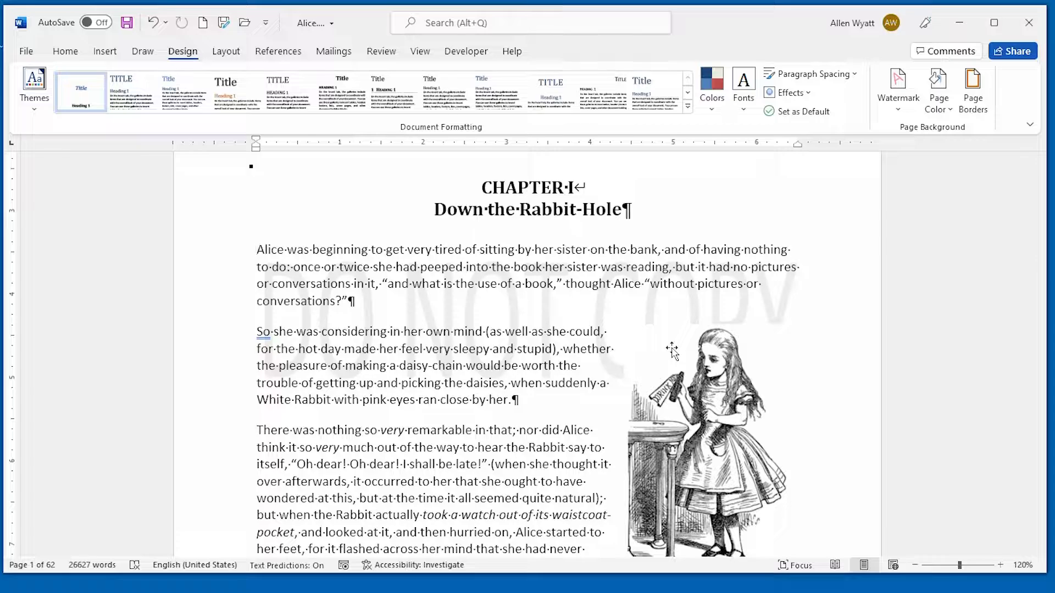
Choose Remove Watermark so the DO NOT COPY text disappears from the page
{"action": "left_click", "coordinate": [257, 249]}
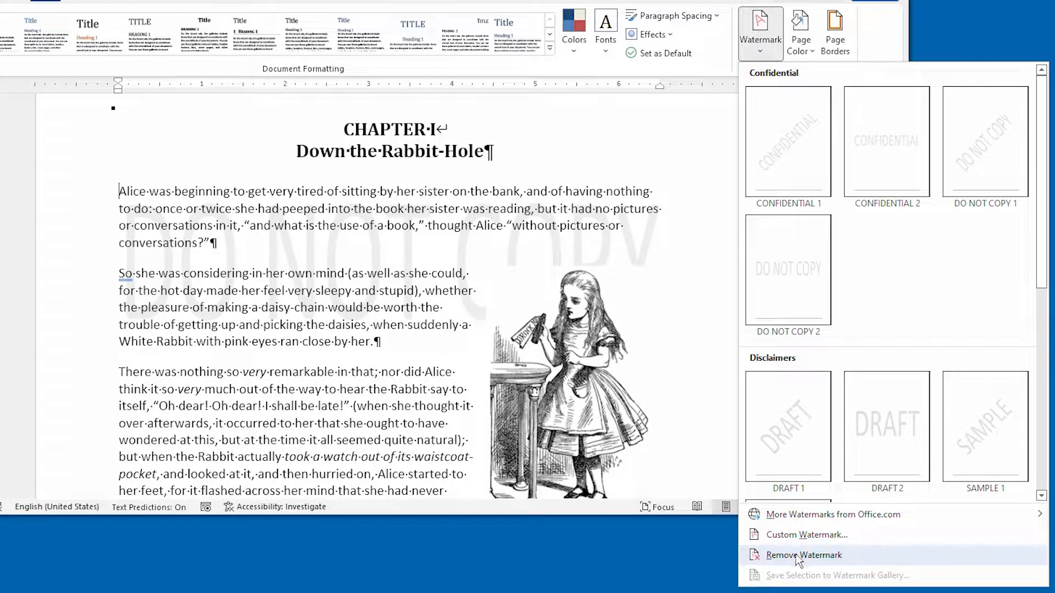
{"action": "left_click", "coordinate": [802, 553]}
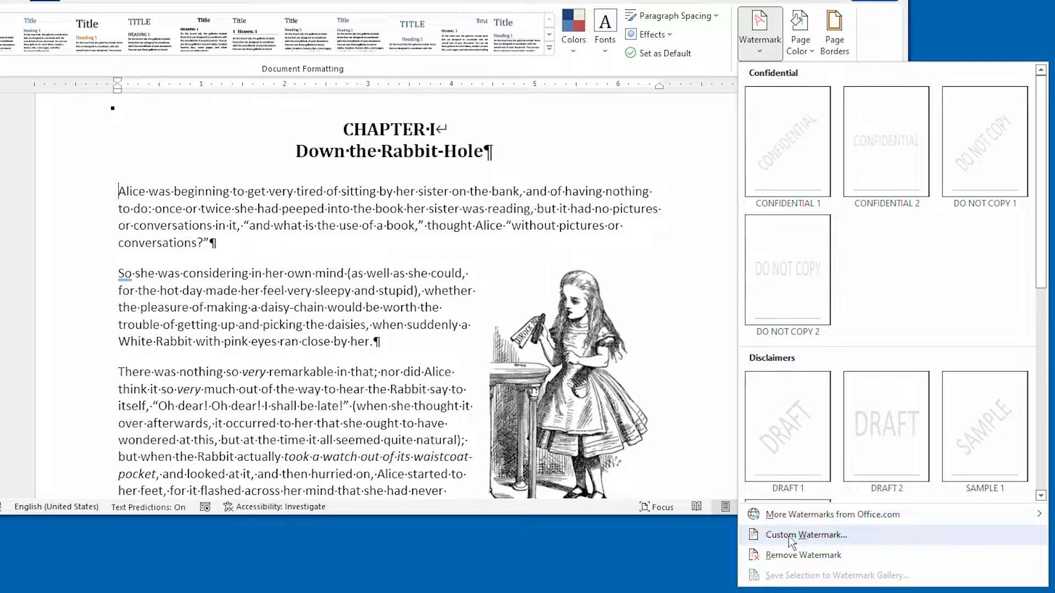
View the Printed Watermark dialog (No watermark selected) and close it without changes
{"action": "left_click", "coordinate": [804, 535]}
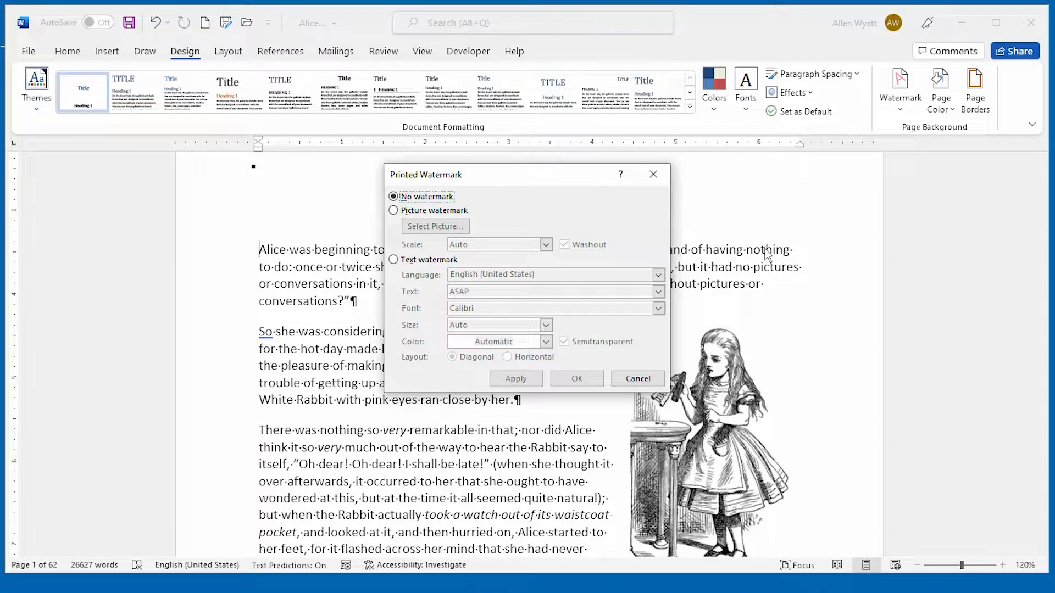
{"action": "mouse_move", "coordinate": [526, 230]}
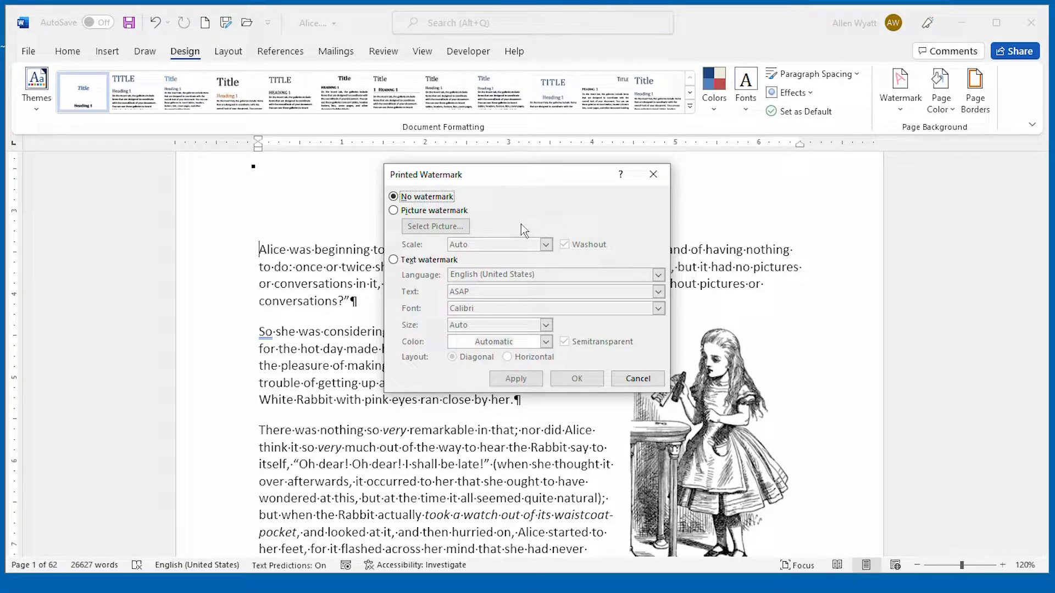
{"action": "mouse_move", "coordinate": [615, 217]}
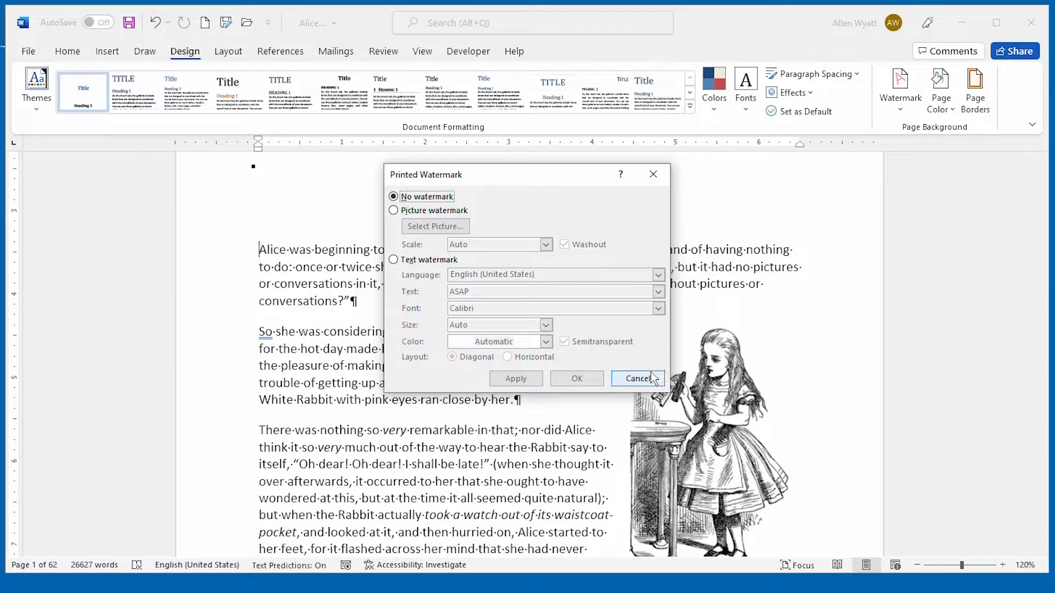
{"action": "left_click", "coordinate": [636, 377]}
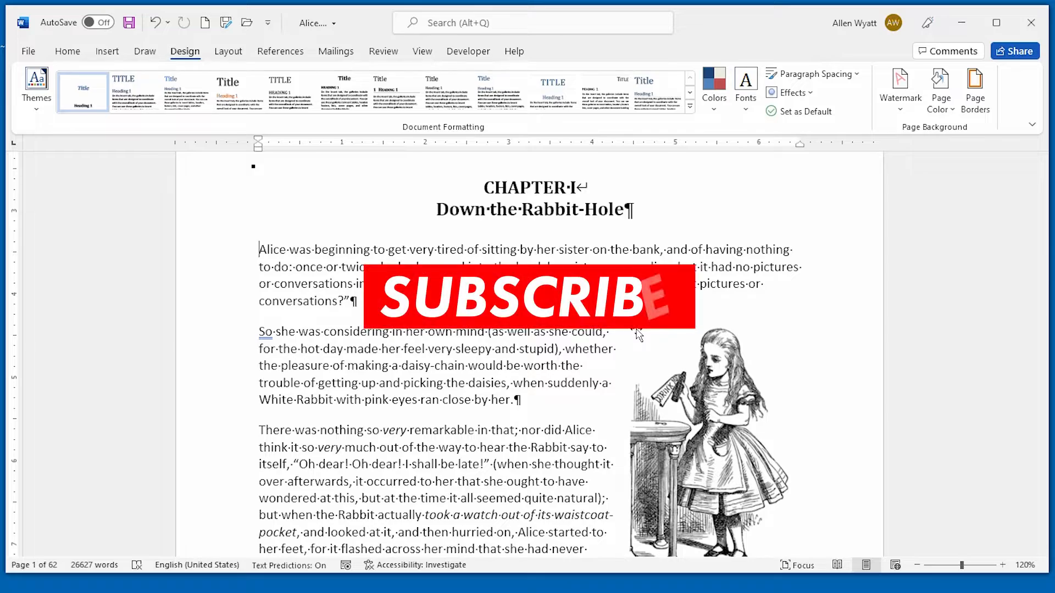
{"action": "mouse_move", "coordinate": [501, 329]}
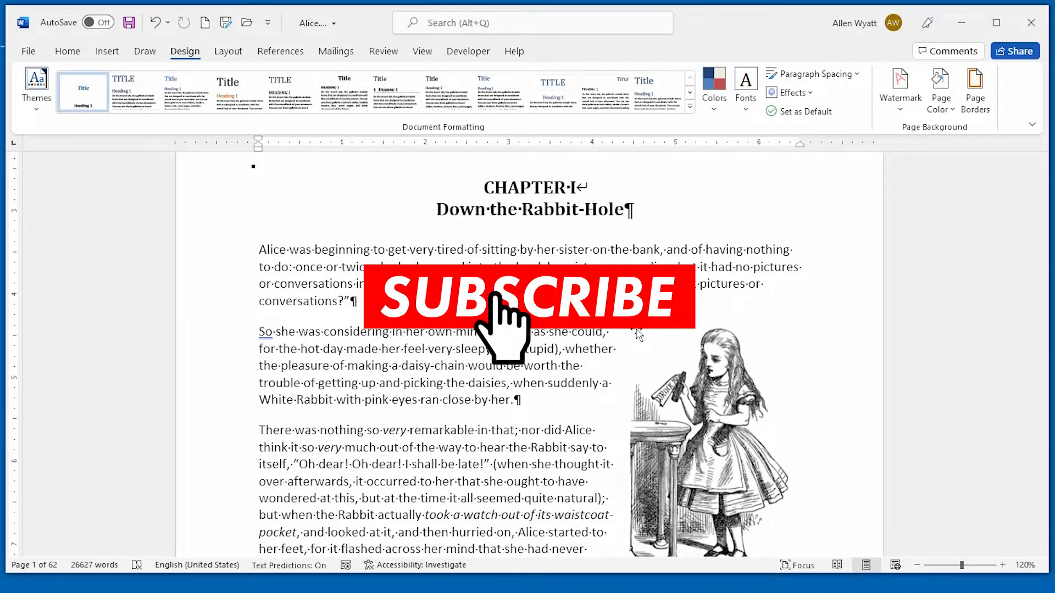